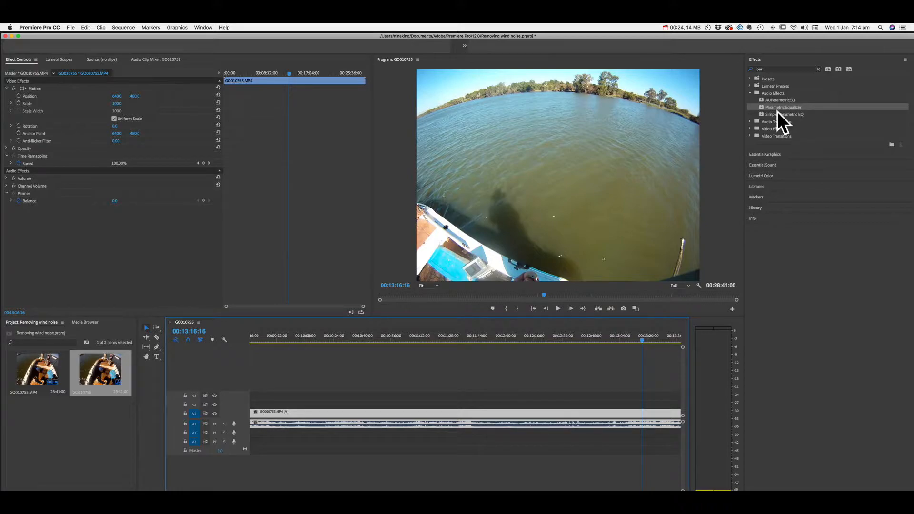
pyautogui.moveTo(790, 120)
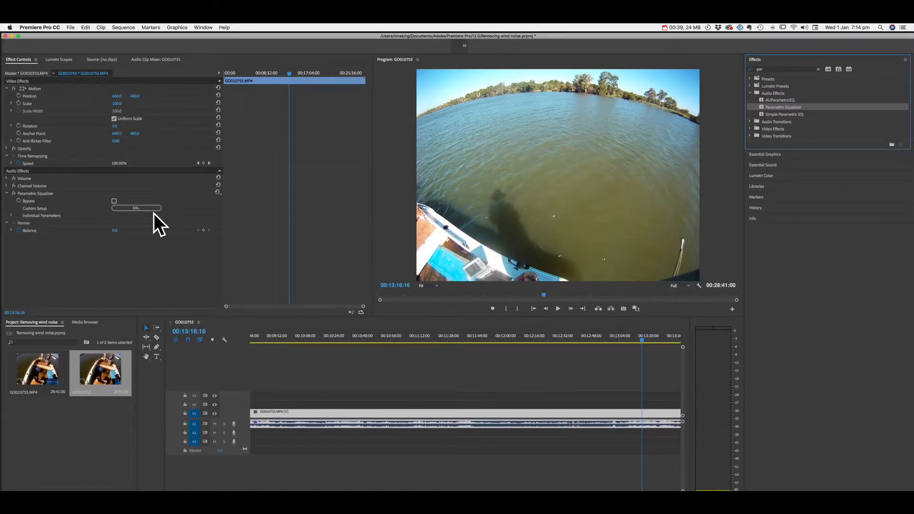
# - Bring up the Parametric Equalizer's Custom Setup curve editor via Edit
pyautogui.click(136, 208)
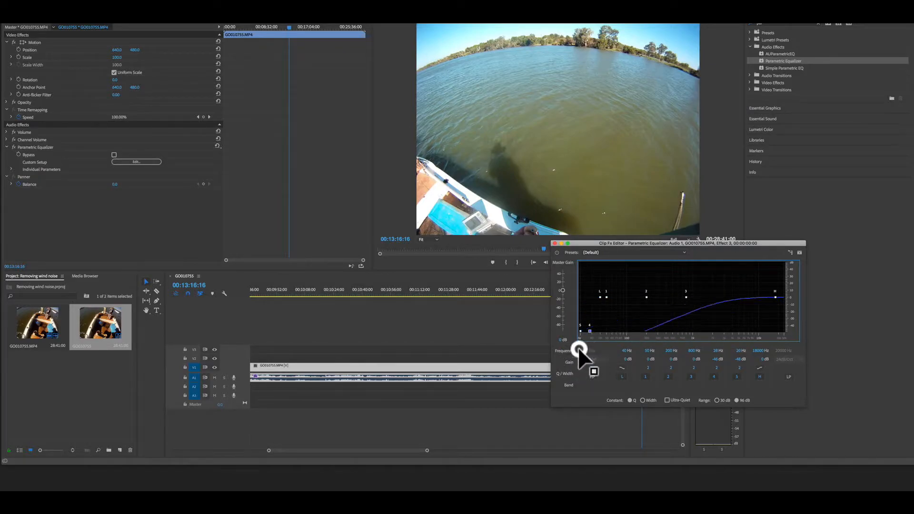
# - Drag the low-cut and bands 1–2 points to the lowest frequencies with deeply cut gain
pyautogui.moveTo(580, 350); pyautogui.dragTo(586, 336)
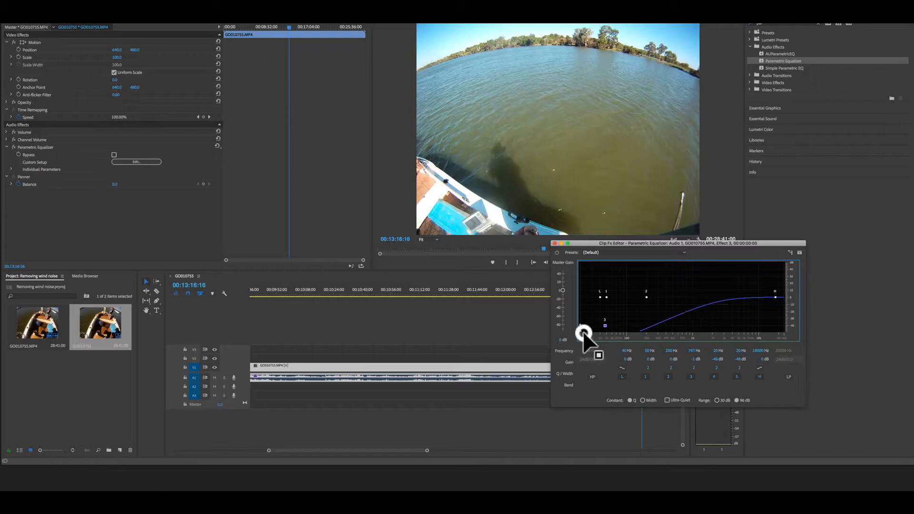
pyautogui.moveTo(583, 331); pyautogui.dragTo(588, 338)
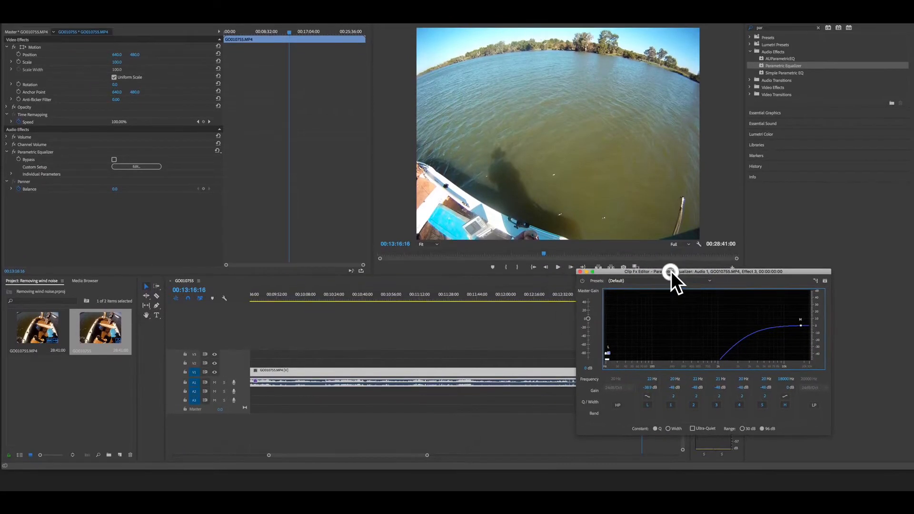
pyautogui.moveTo(670, 272); pyautogui.dragTo(623, 265)
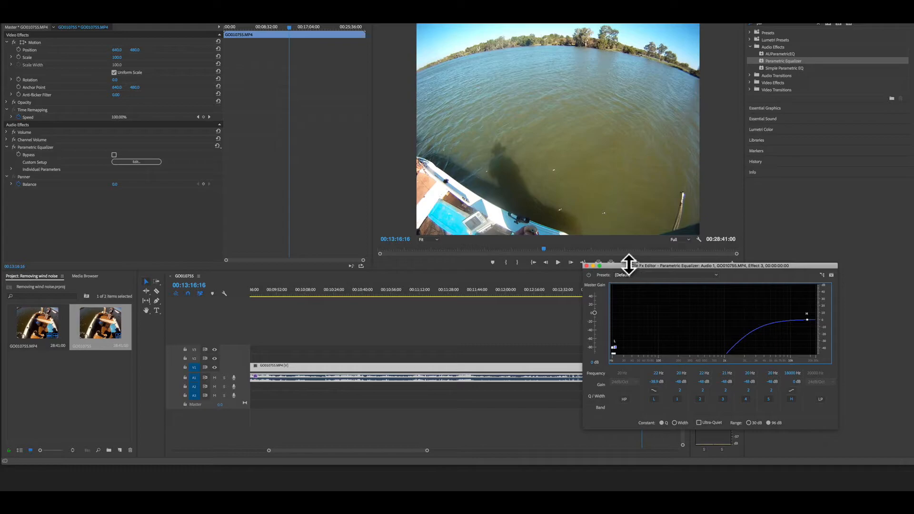
# - Bypass the equalizer to hear the original wind audio, then re-enable it during playback
pyautogui.click(557, 262)
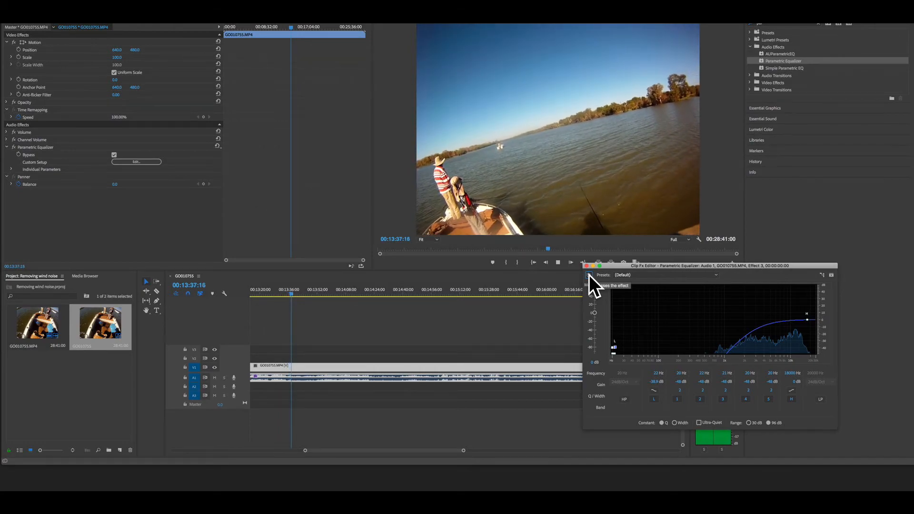
pyautogui.click(113, 154)
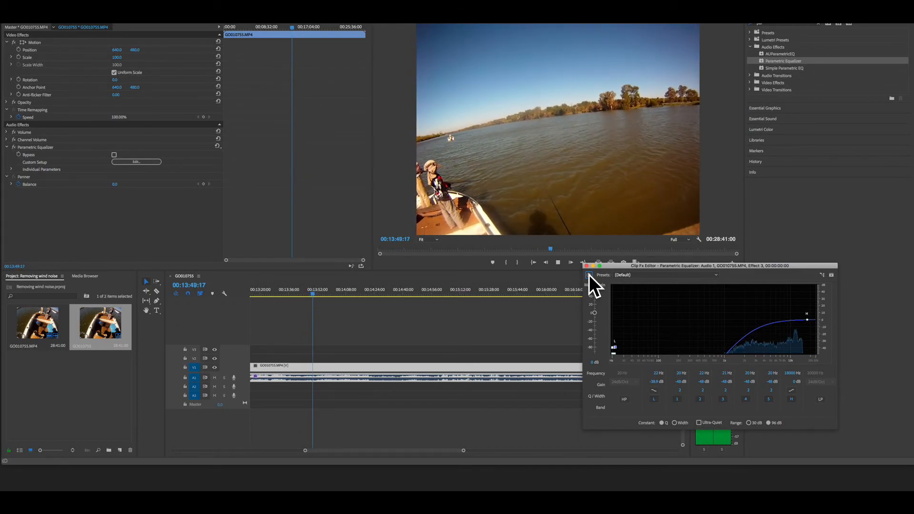
# - Bypass the equalizer once more to compare filtered and original audio
pyautogui.click(113, 154)
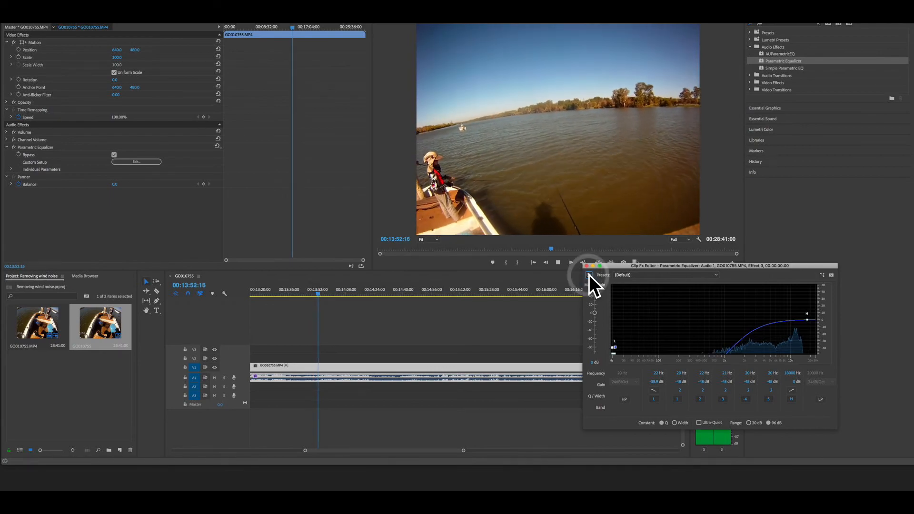